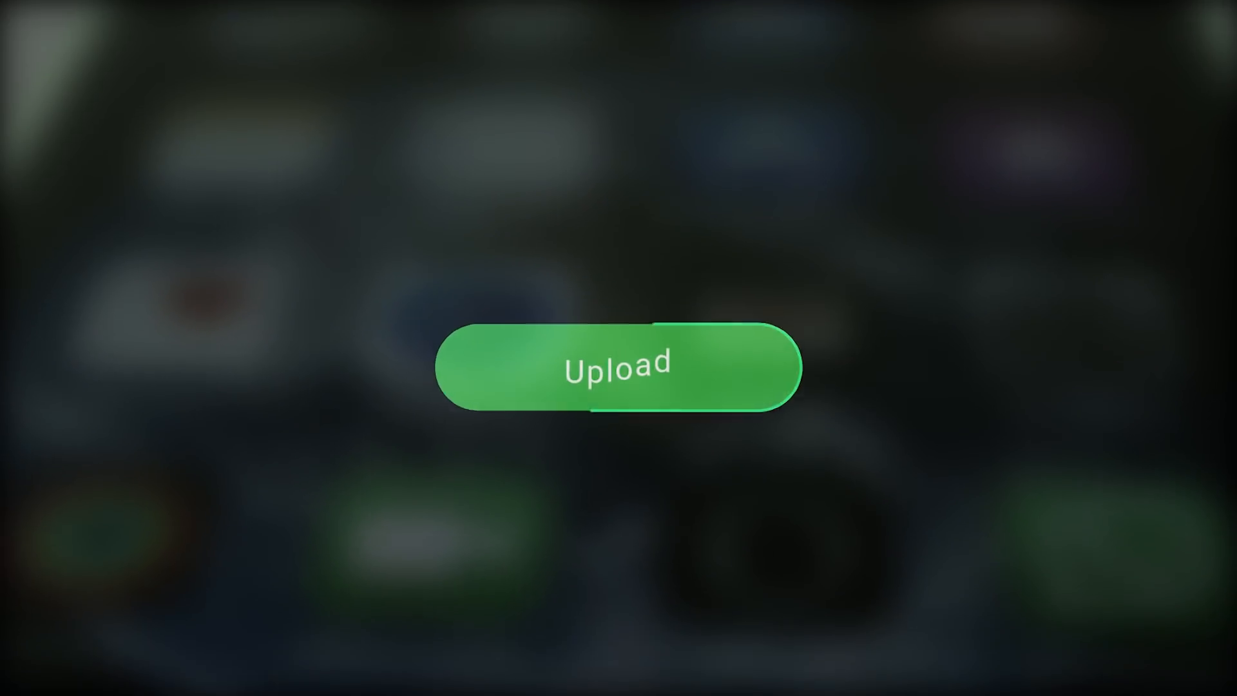
{"action": "left_click", "coordinate": [618, 365]}
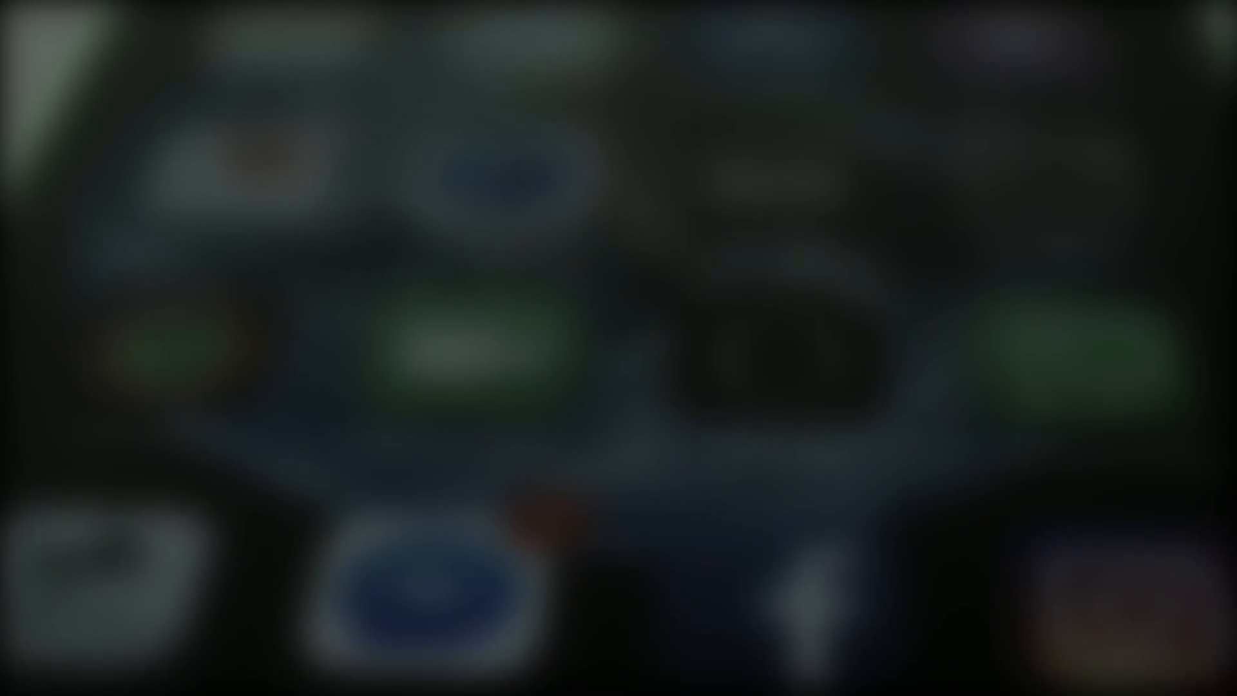